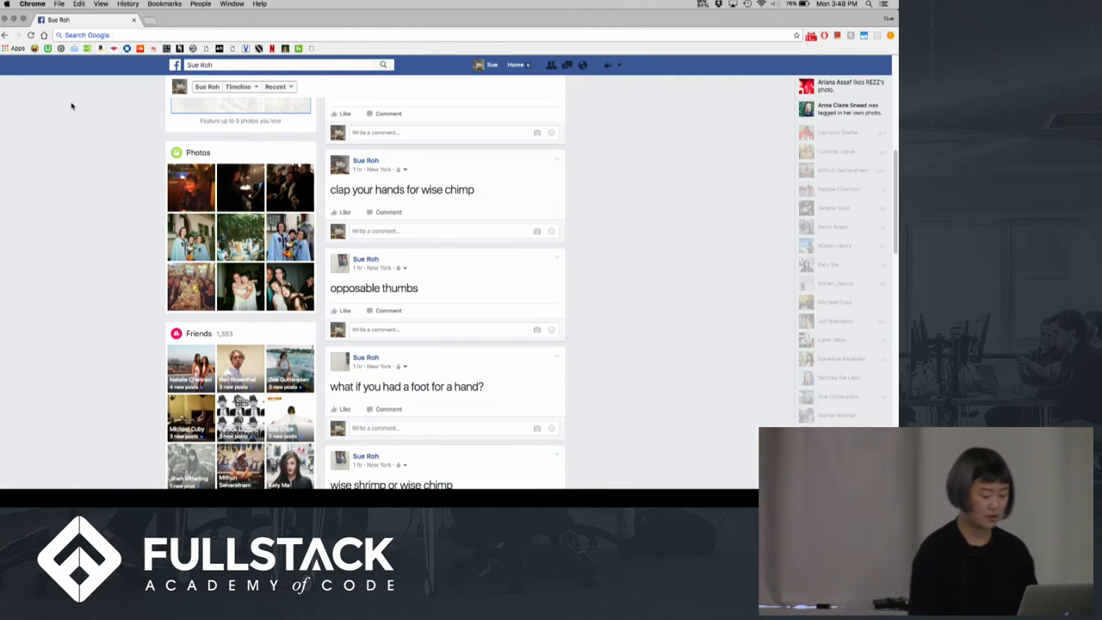
- Navigate to museum-me.herokuapp.com to load the virtual gallery
type("museum-me.herokuapp.com")
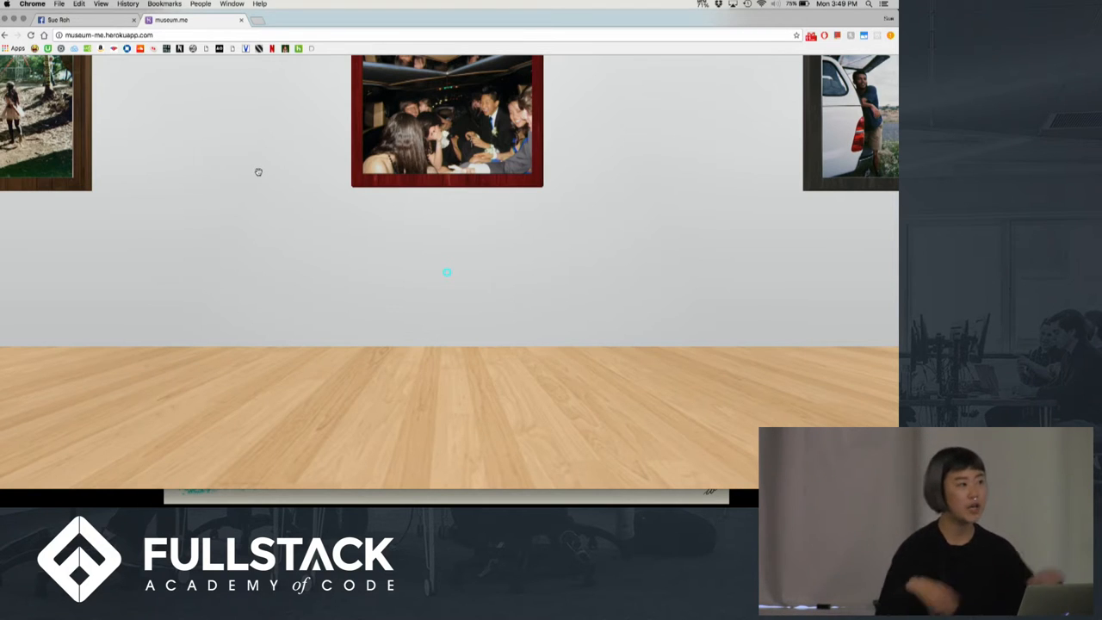
mouse_move(172, 203)
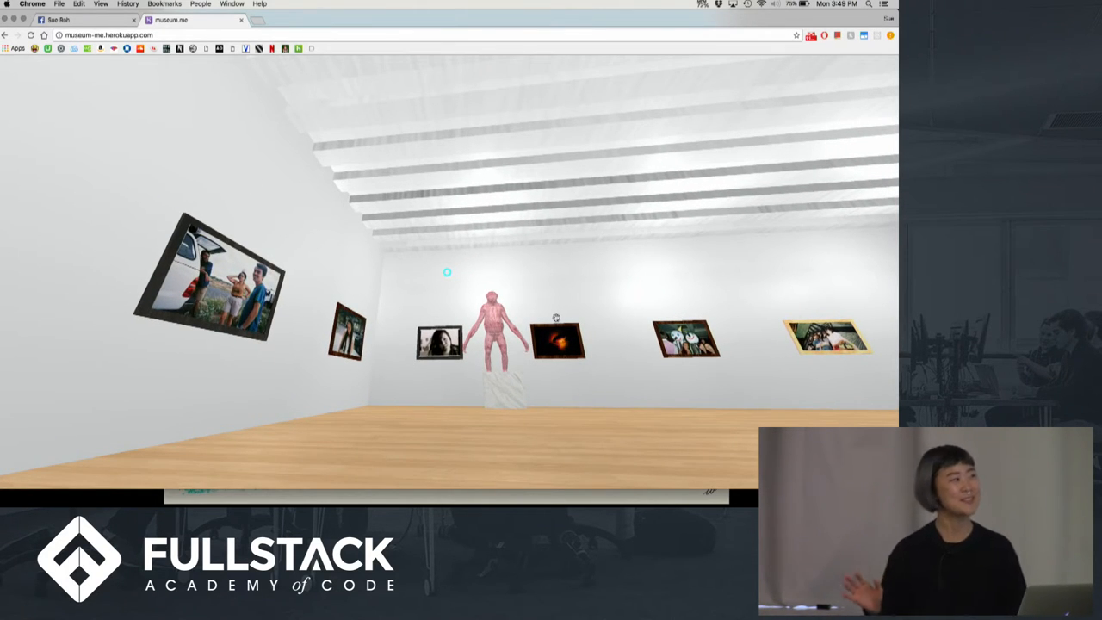
- Compare the Facebook profile photos with the gallery, then return to the museum room
left_click(58, 19)
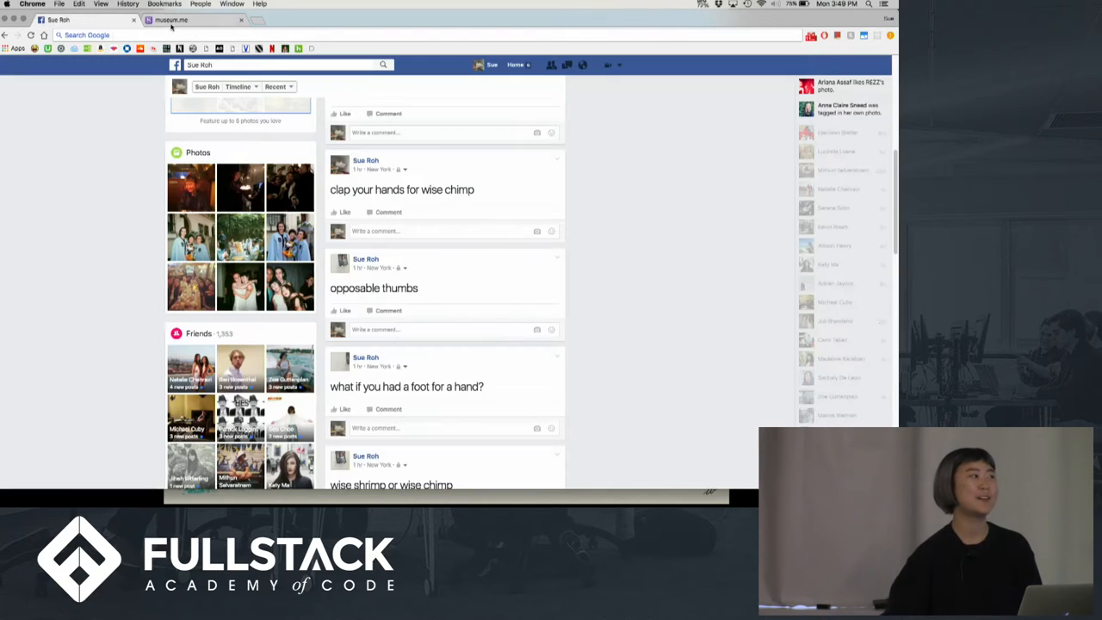
left_click(171, 21)
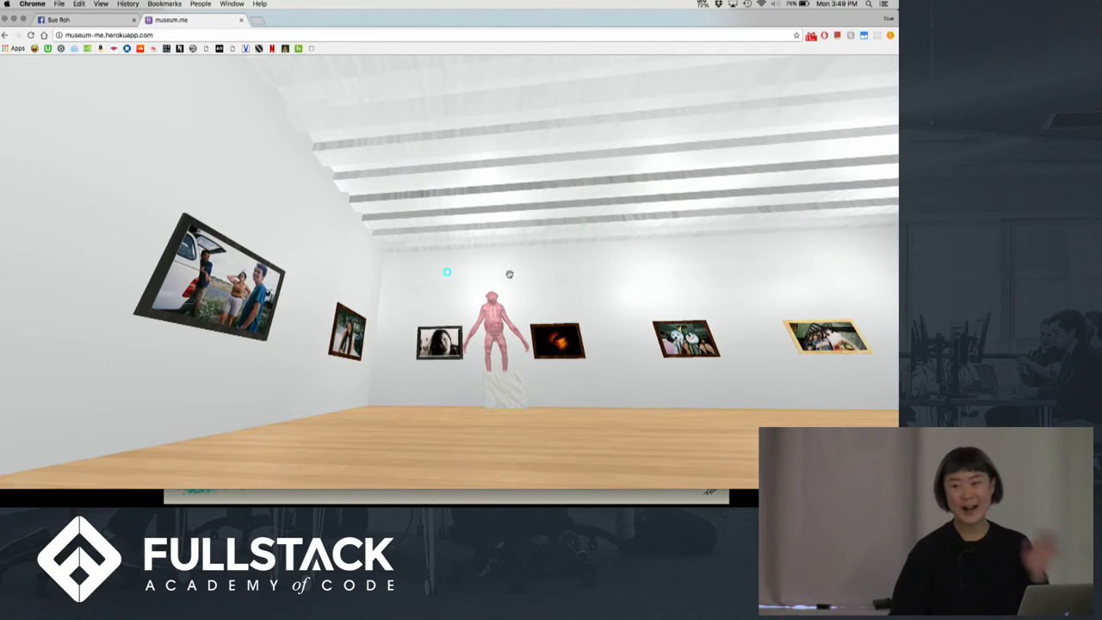